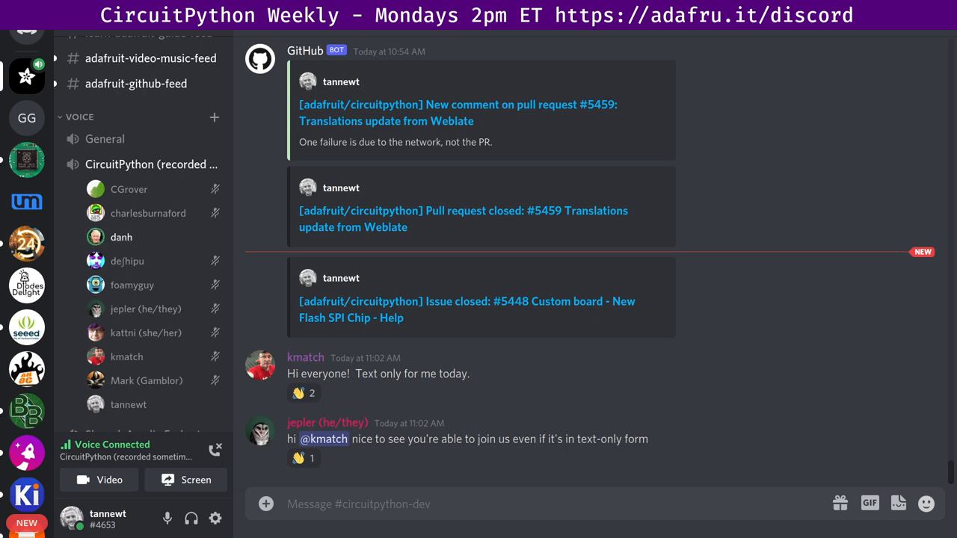
mouse_move(169, 517)
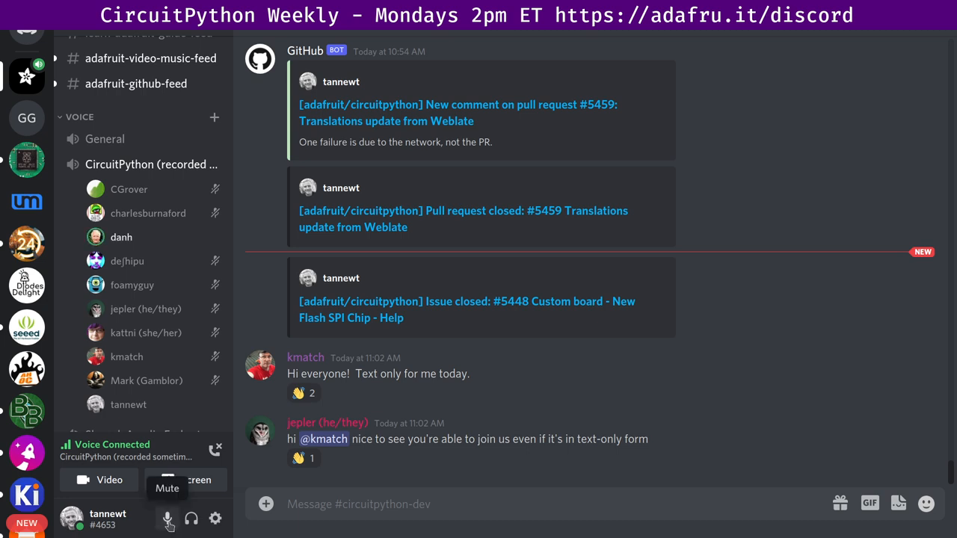
- Mute tannewt's microphone from the user panel while staying in the voice channel
left_click(168, 517)
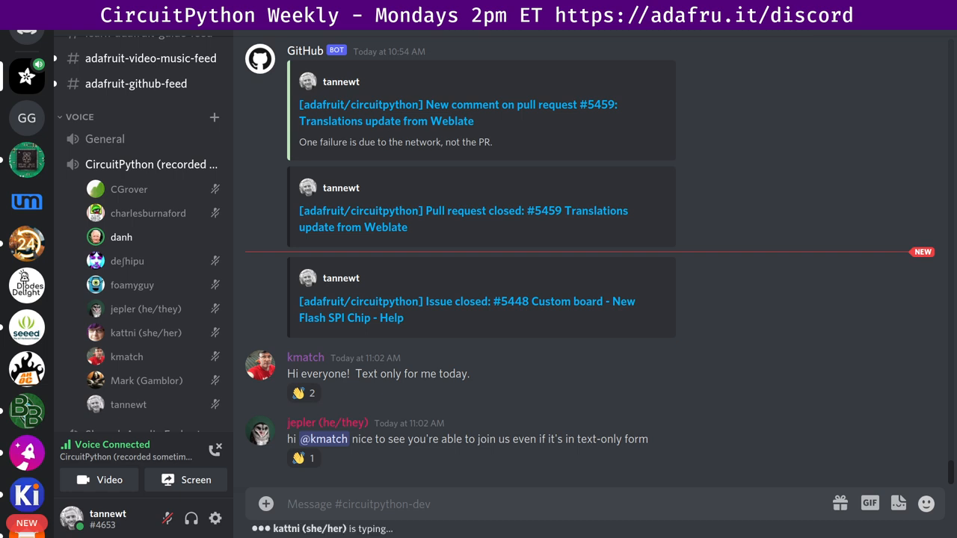
- Scroll to foamyguy's TIOBE index link and the Mu 1.1.0-beta.6 announcement
scroll("down", 3)
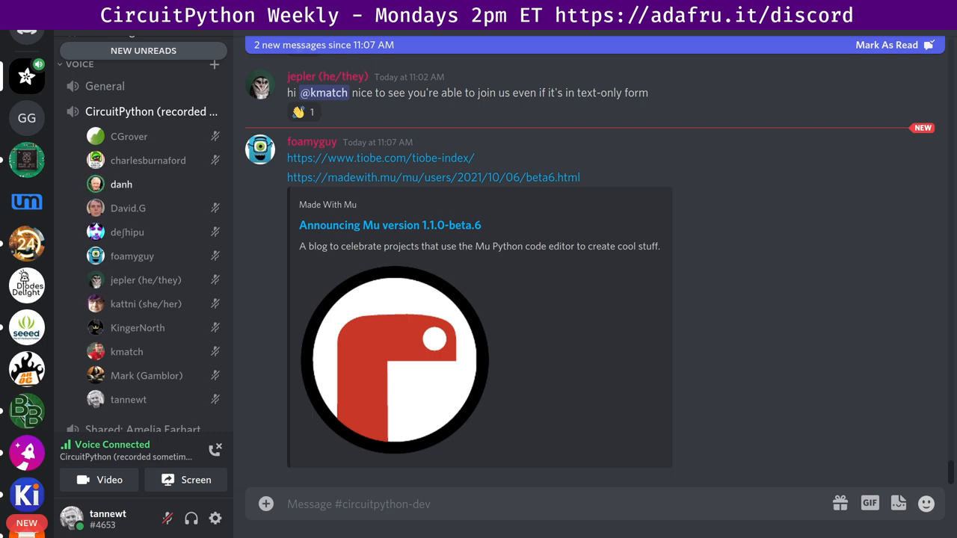
- Post a 'me' reply, then scroll to foamyguy's closed pull requests link
type("me")
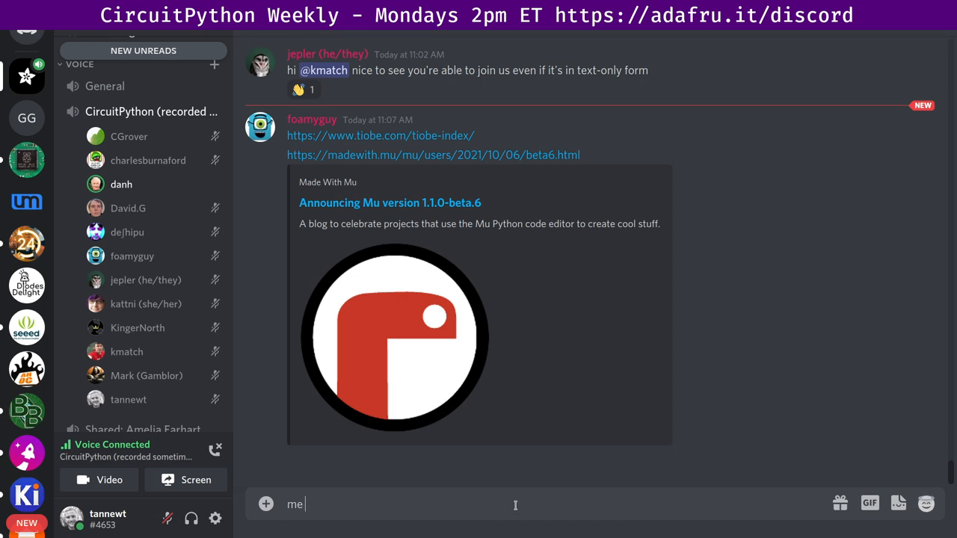
key("Enter")
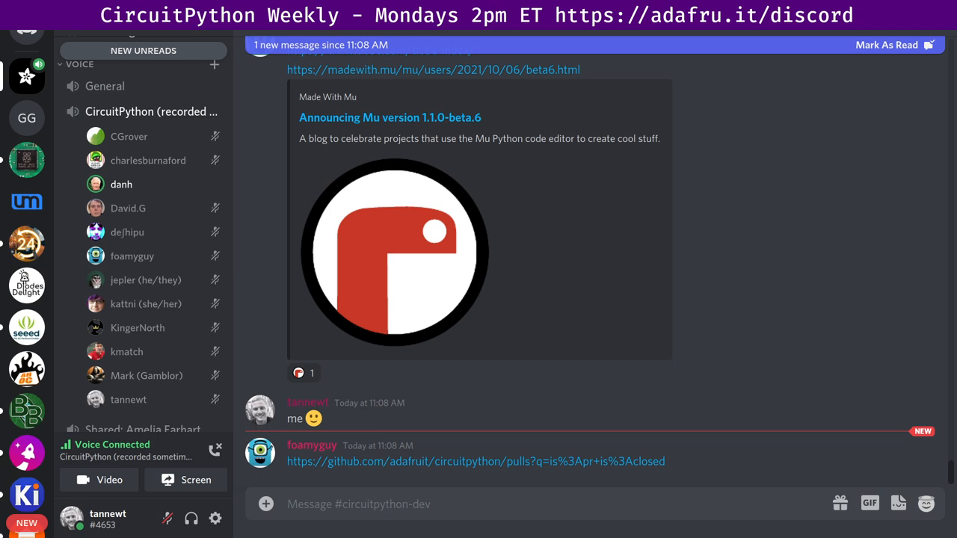
scroll("down", 3)
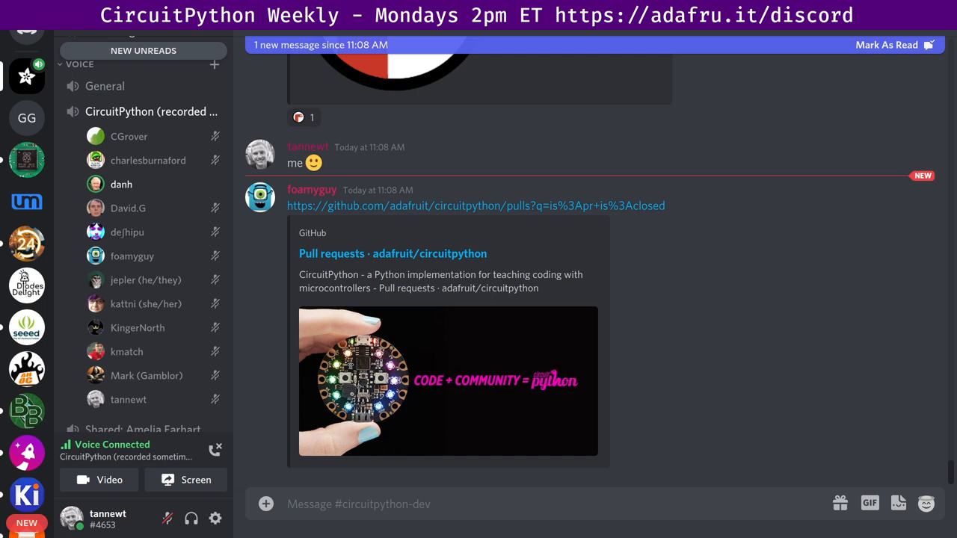
- Show the deshipu tweet and the CircuitPython Stage game library guide preview
left_click(300, 118)
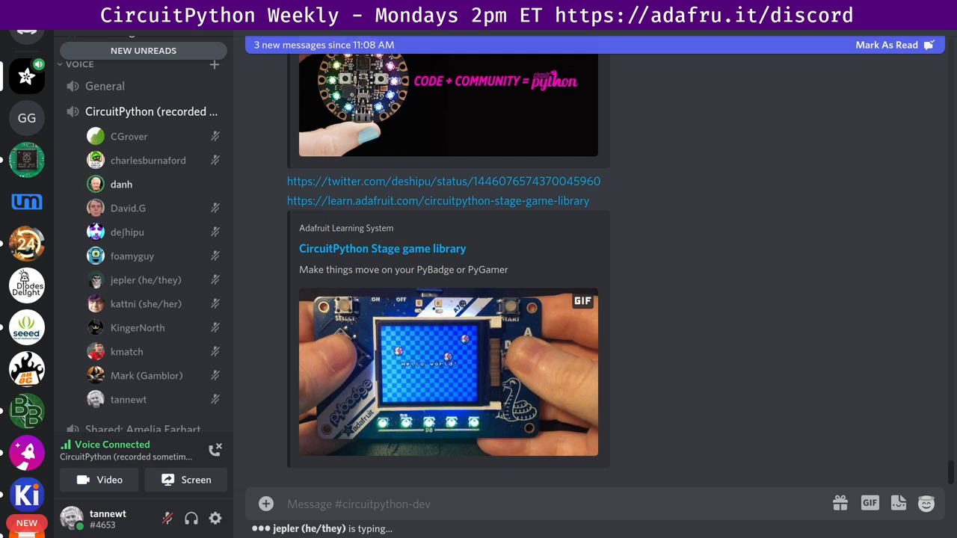
- Scroll to the Software at Scale link and jepler's 91% merged-PRs remark
scroll("down", 3)
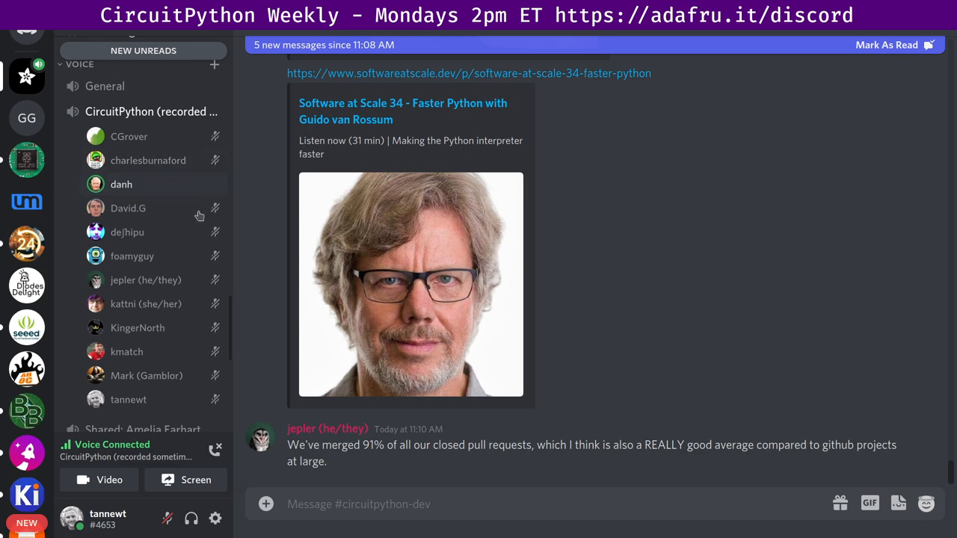
- Enable Streamer Mode in User Settings to hide personal information and invite links
left_click(215, 518)
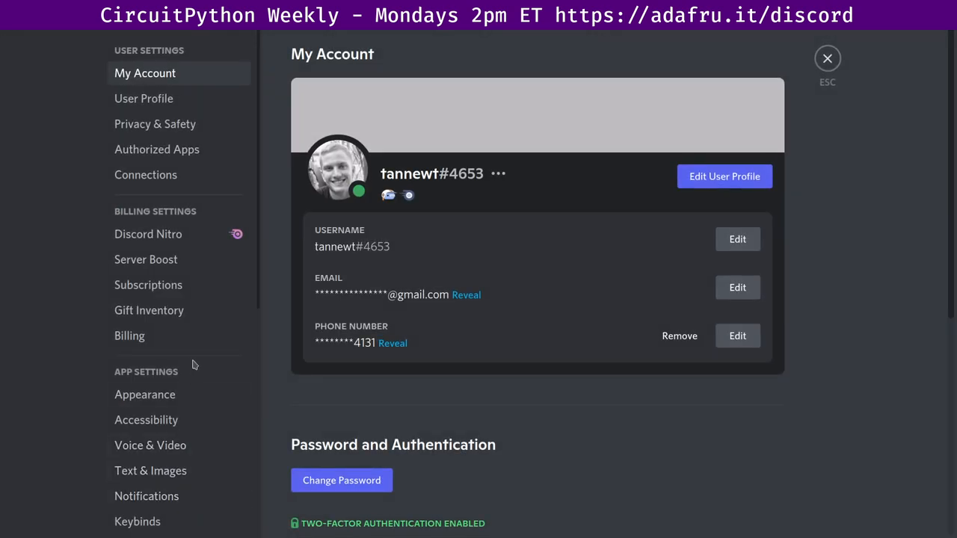
left_click(139, 438)
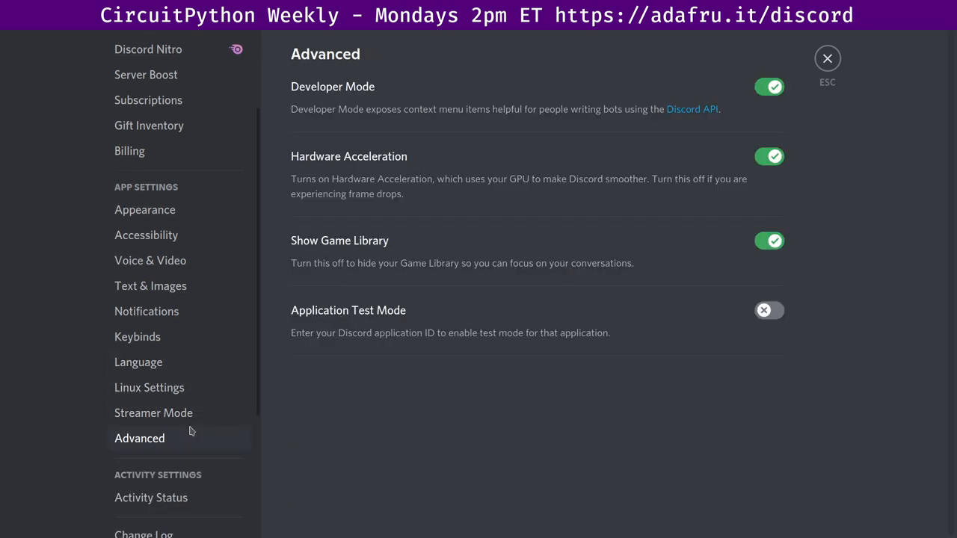
left_click(153, 413)
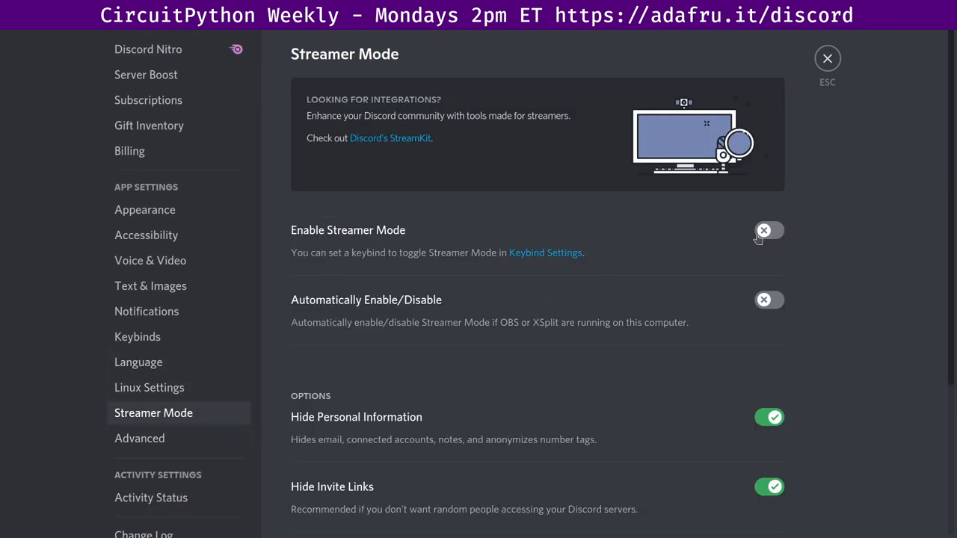
left_click(768, 231)
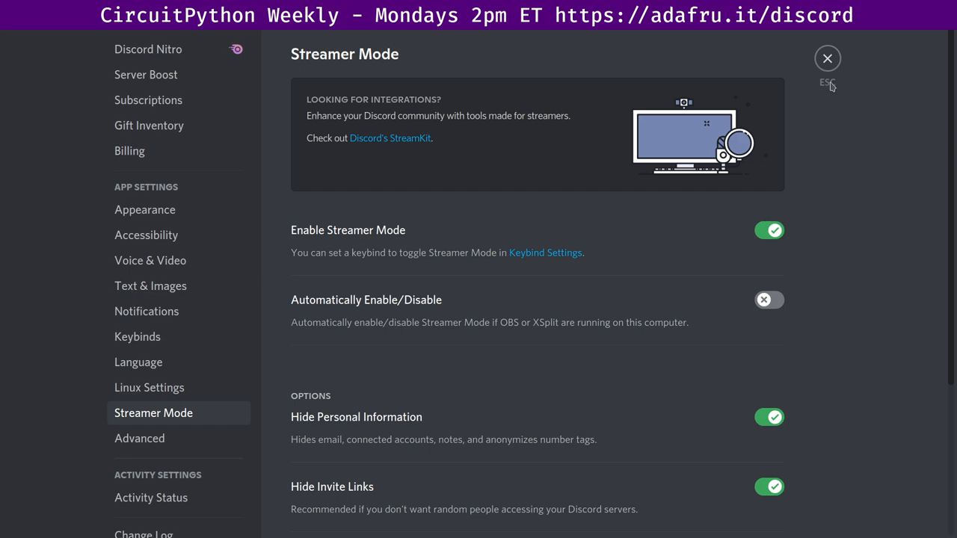
- Exit User Settings and scroll to the CircuitPython 7 Poster and Hacktoberfest messages
left_click(828, 58)
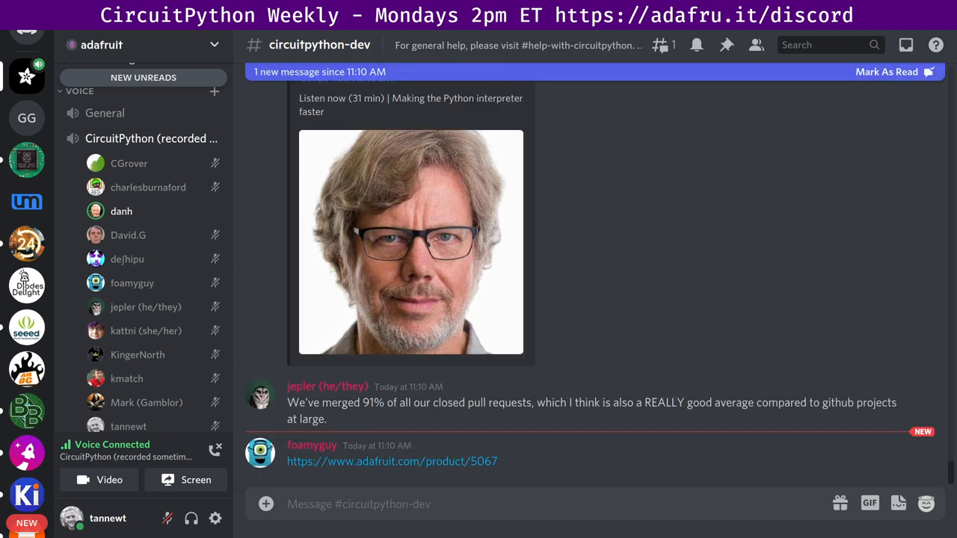
scroll("down", 3)
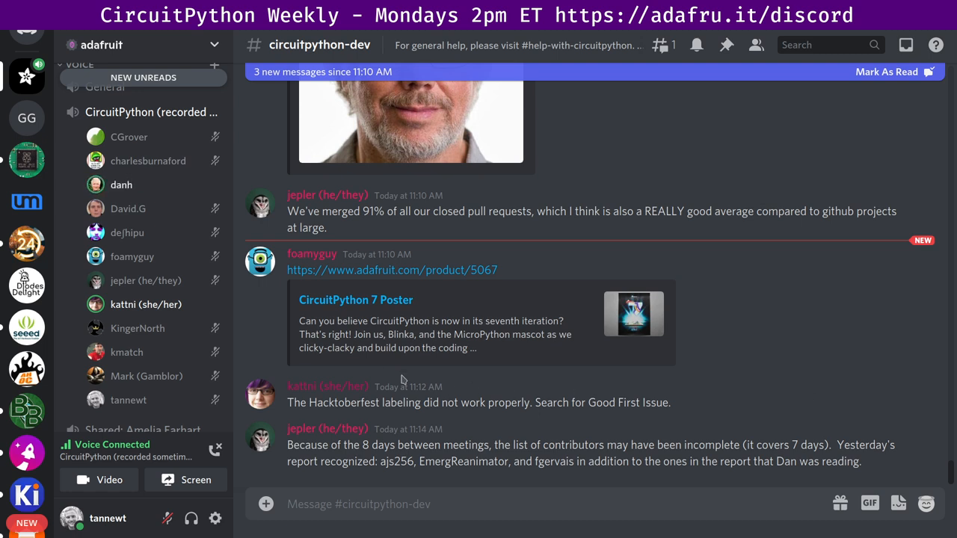
scroll("down", 3)
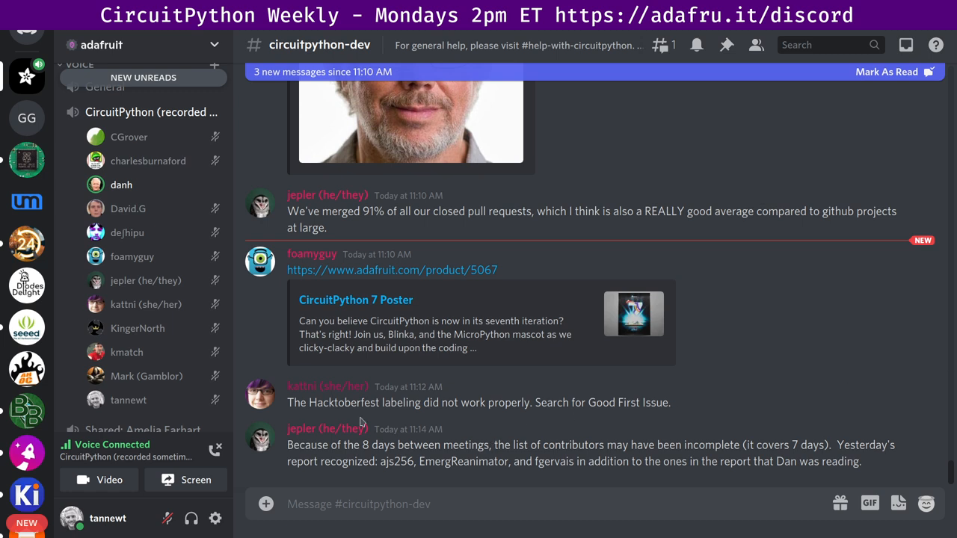
mouse_move(167, 519)
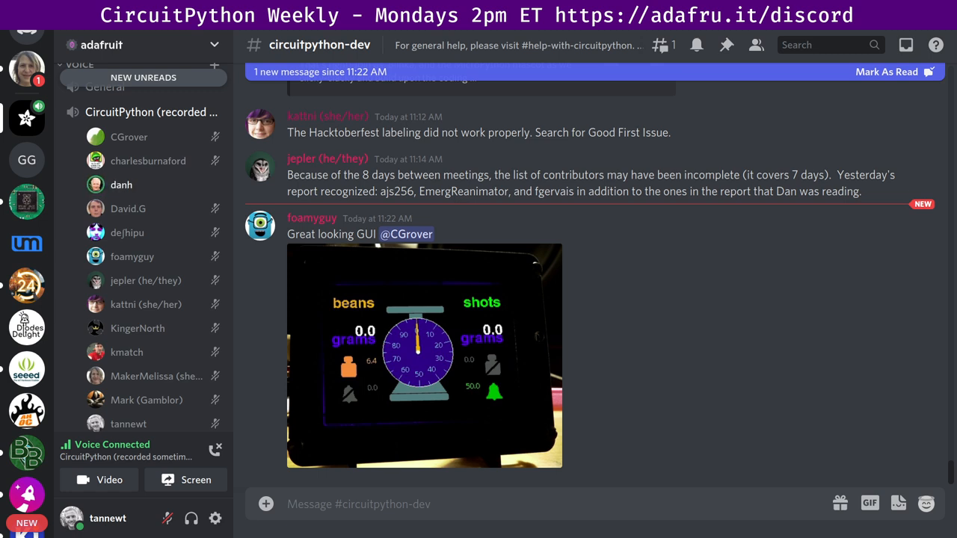
scroll("down", 3)
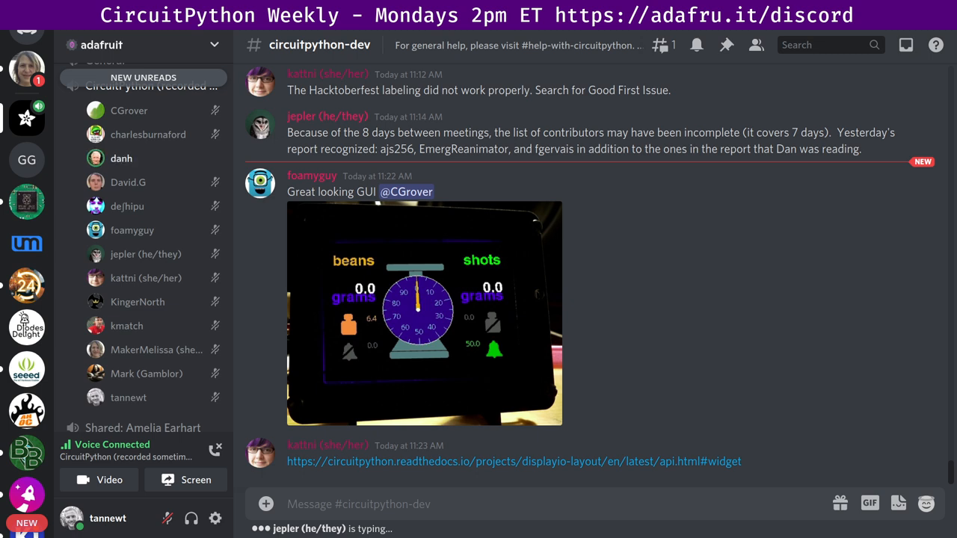
scroll("down", 3)
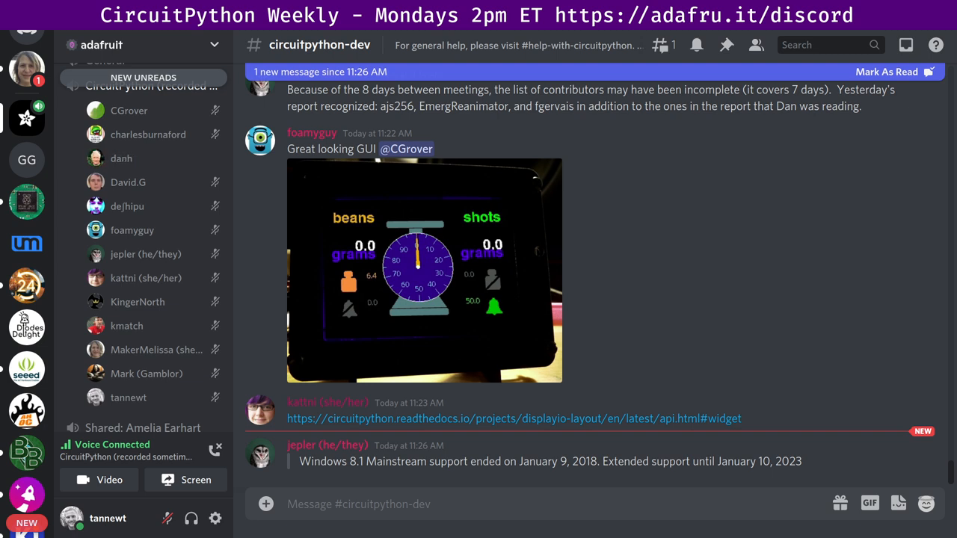
mouse_move(121, 158)
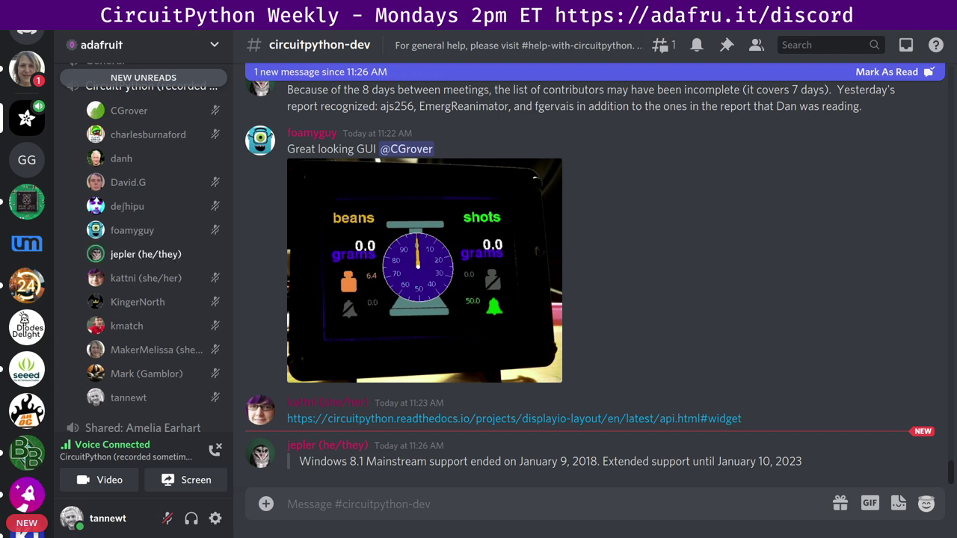
mouse_move(121, 158)
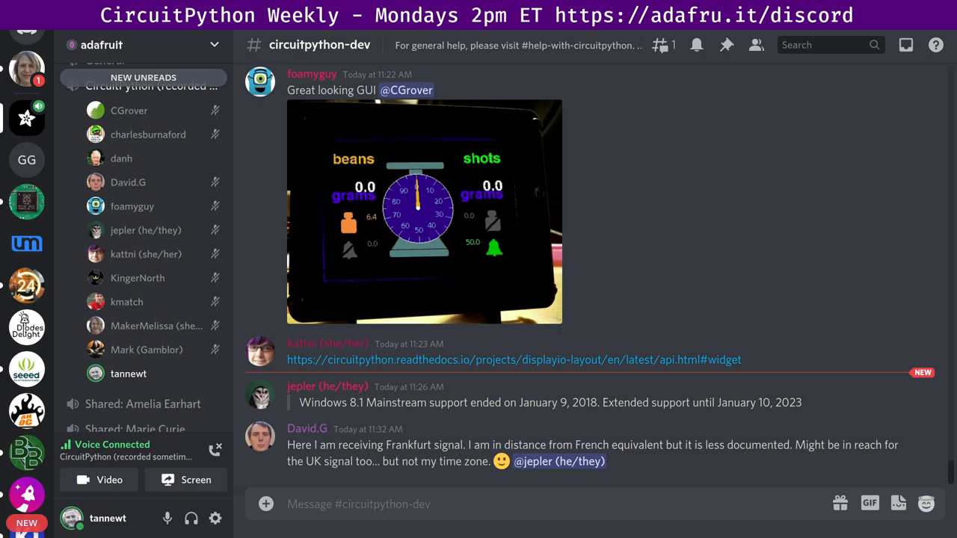
scroll("down", 3)
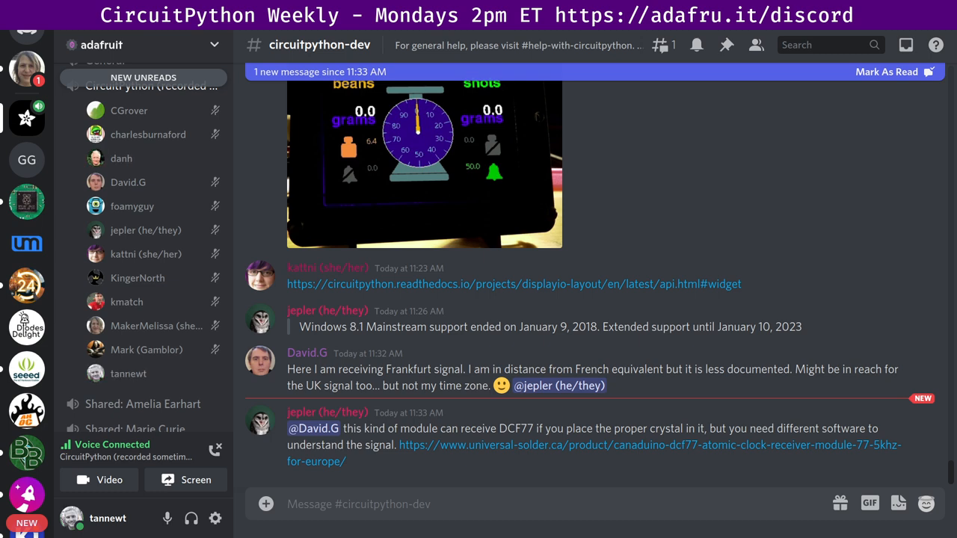
scroll("down", 3)
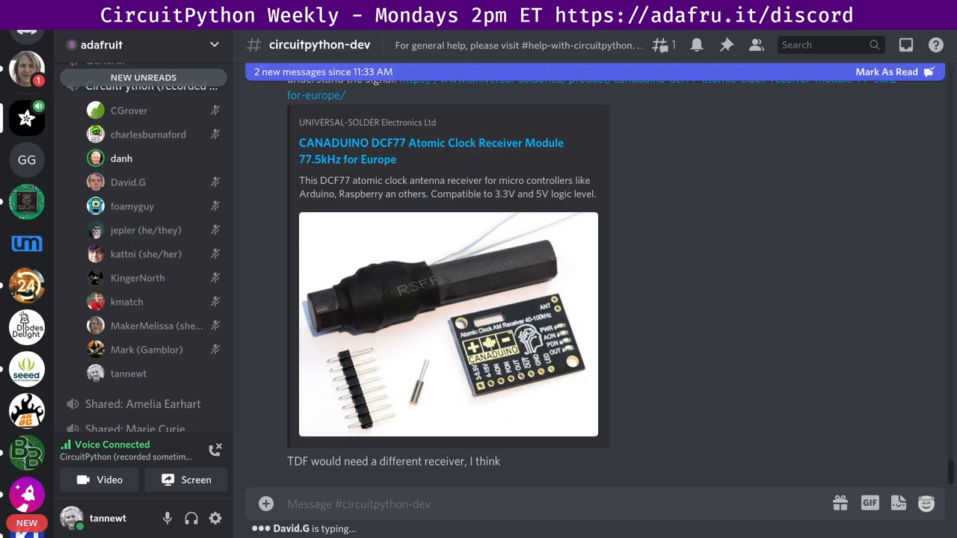
mouse_move(155, 518)
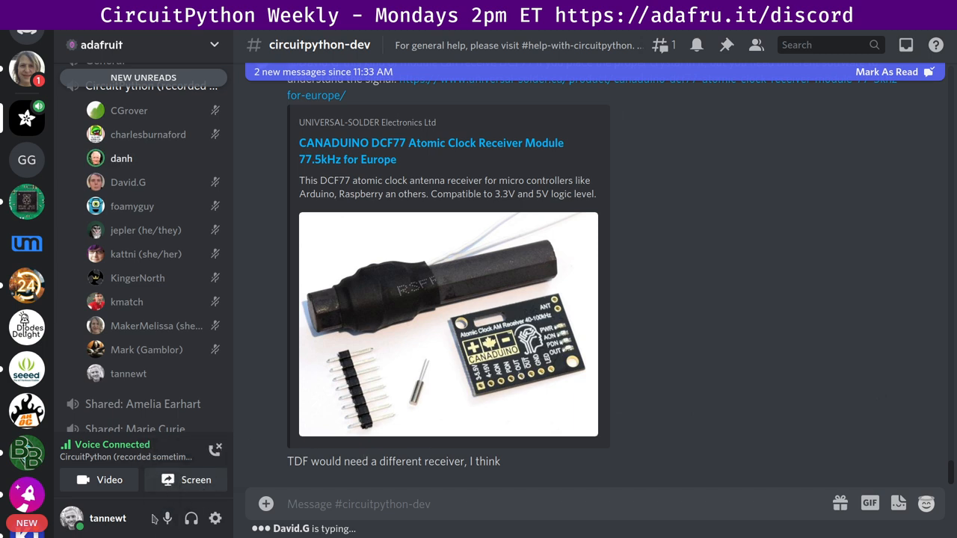